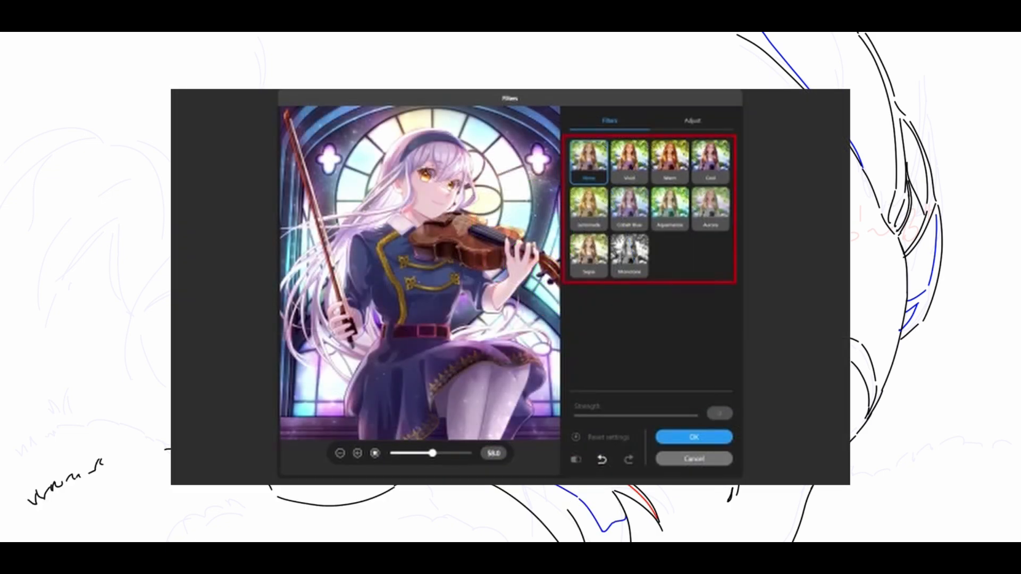
- Preview the Vivid and Aquamarine filters, then show the brightness, contrast, hue and saturation sliders
click(629, 160)
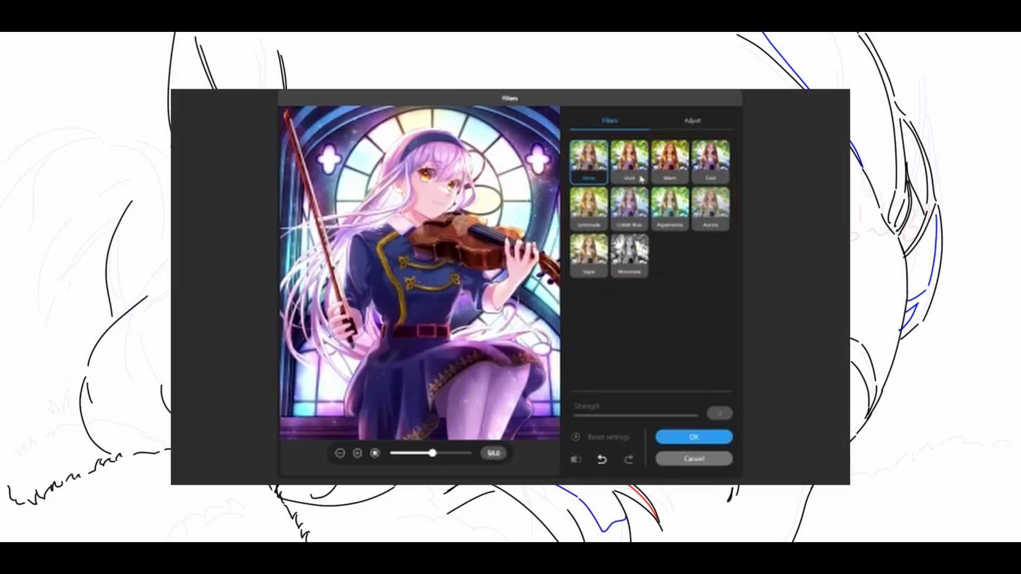
click(669, 209)
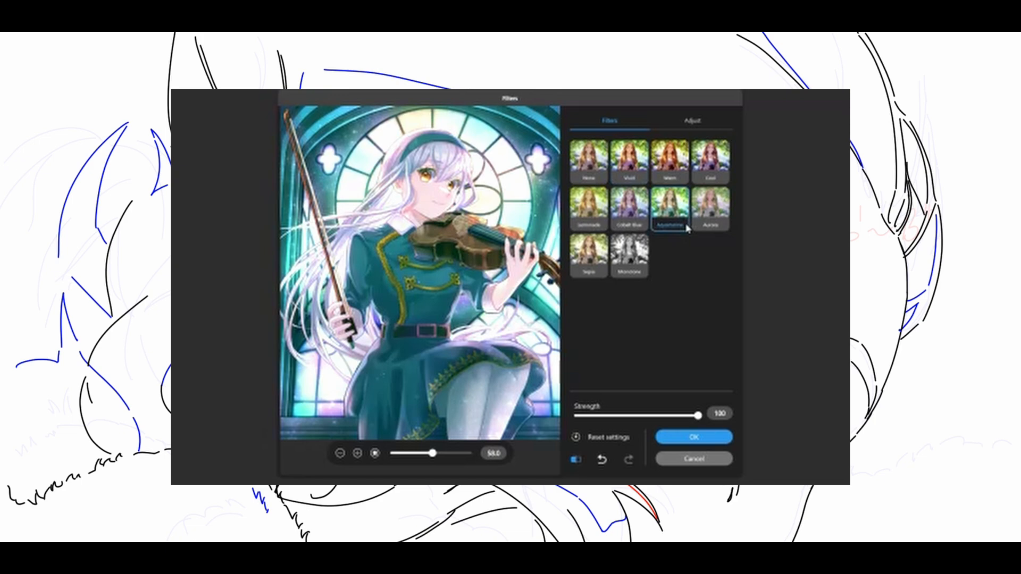
click(692, 120)
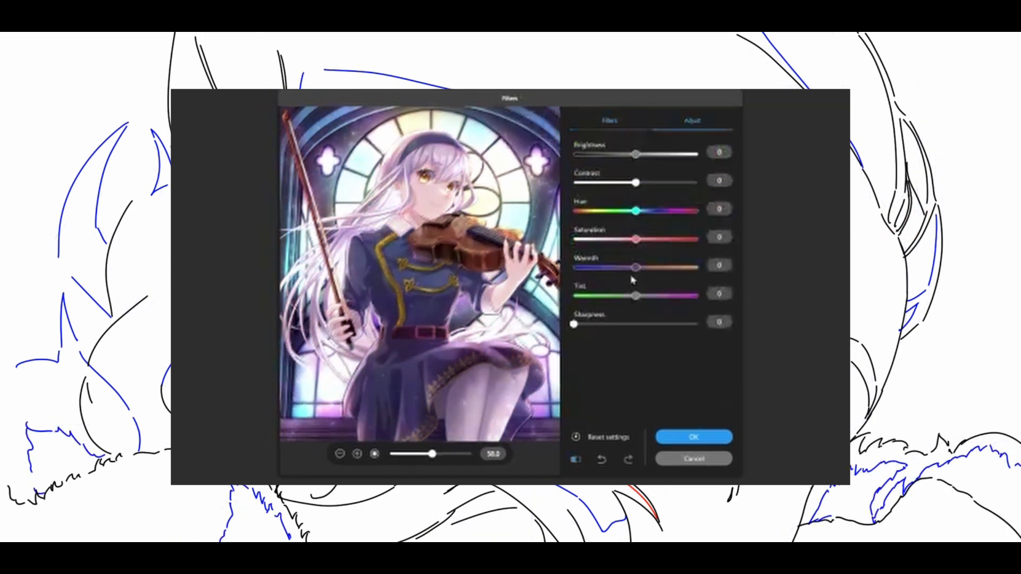
click(693, 436)
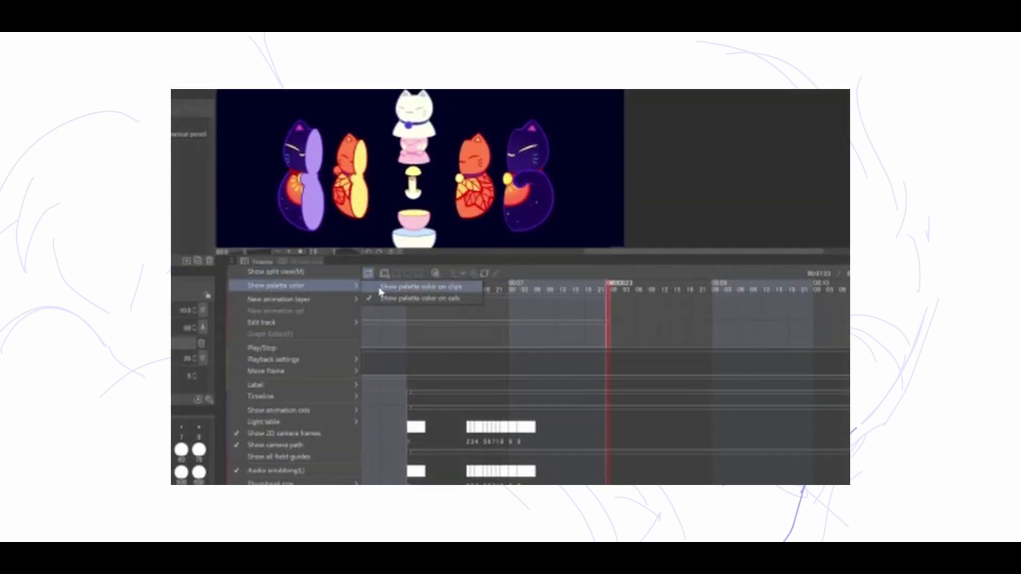
- Enable 'Show palette color on clips' in the Timeline palette menu
click(420, 299)
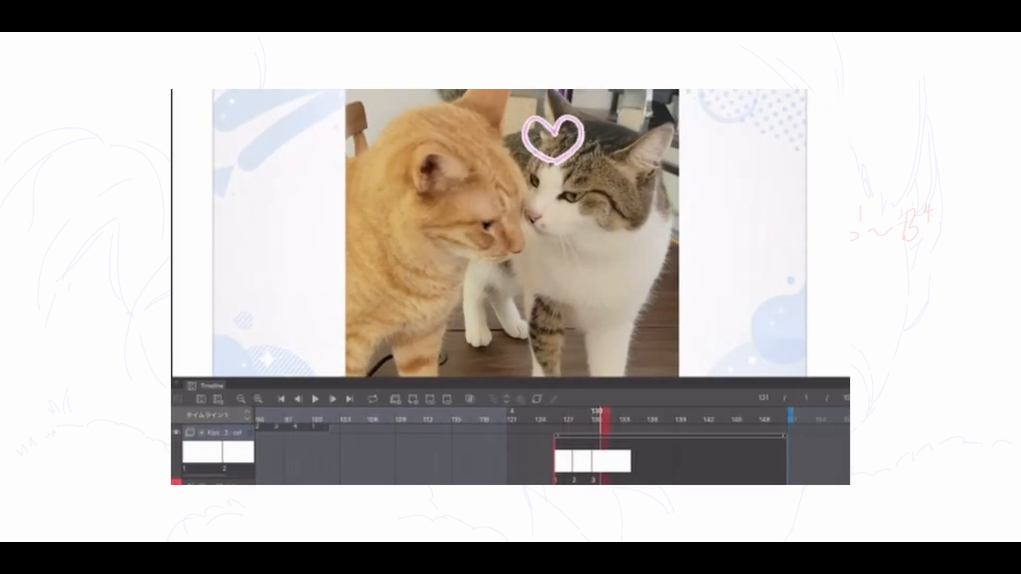
- Import the cat video with its audio onto the timeline and play it
click(316, 400)
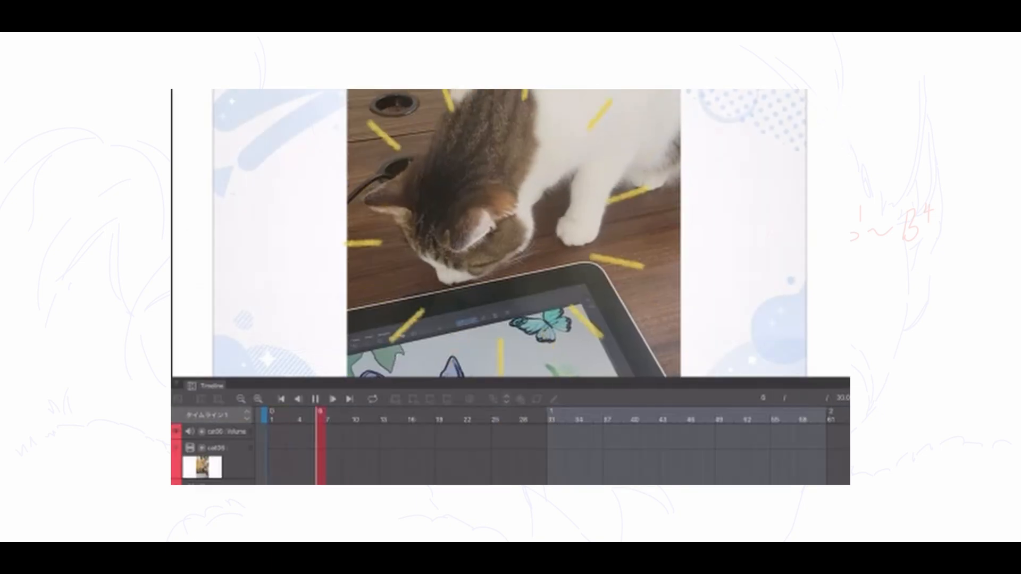